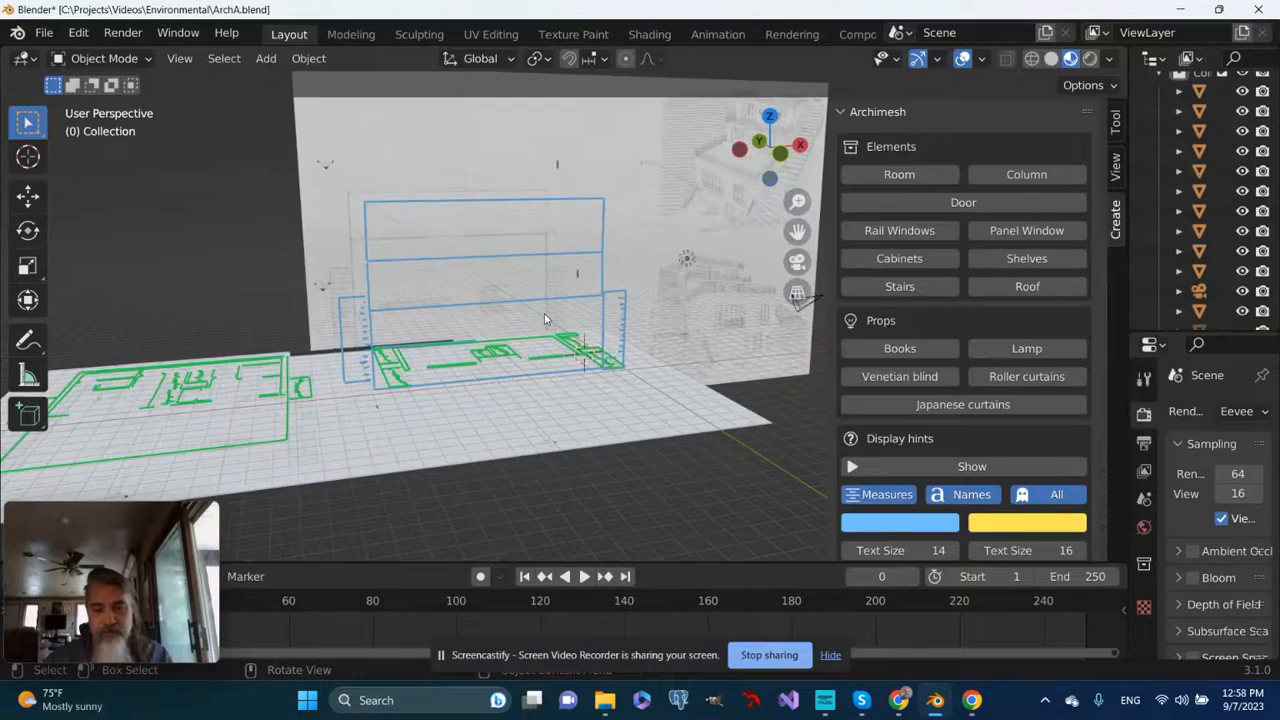
# Orbit the viewport to look straight down onto the traced floor plan
pyautogui.moveTo(540, 320); pyautogui.dragTo(490, 370)
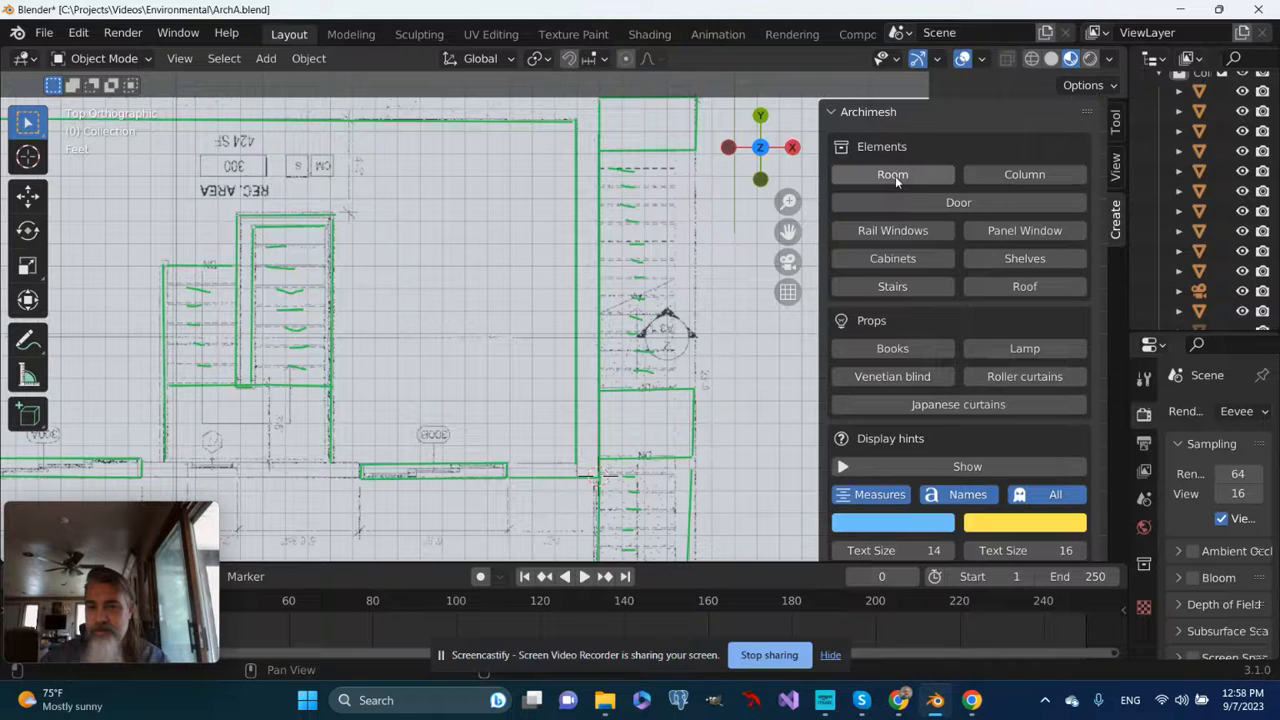
# Create an Archimesh room with 2 walls, 0.180 thickness and Wall 1 length 2.800
pyautogui.click(892, 174)
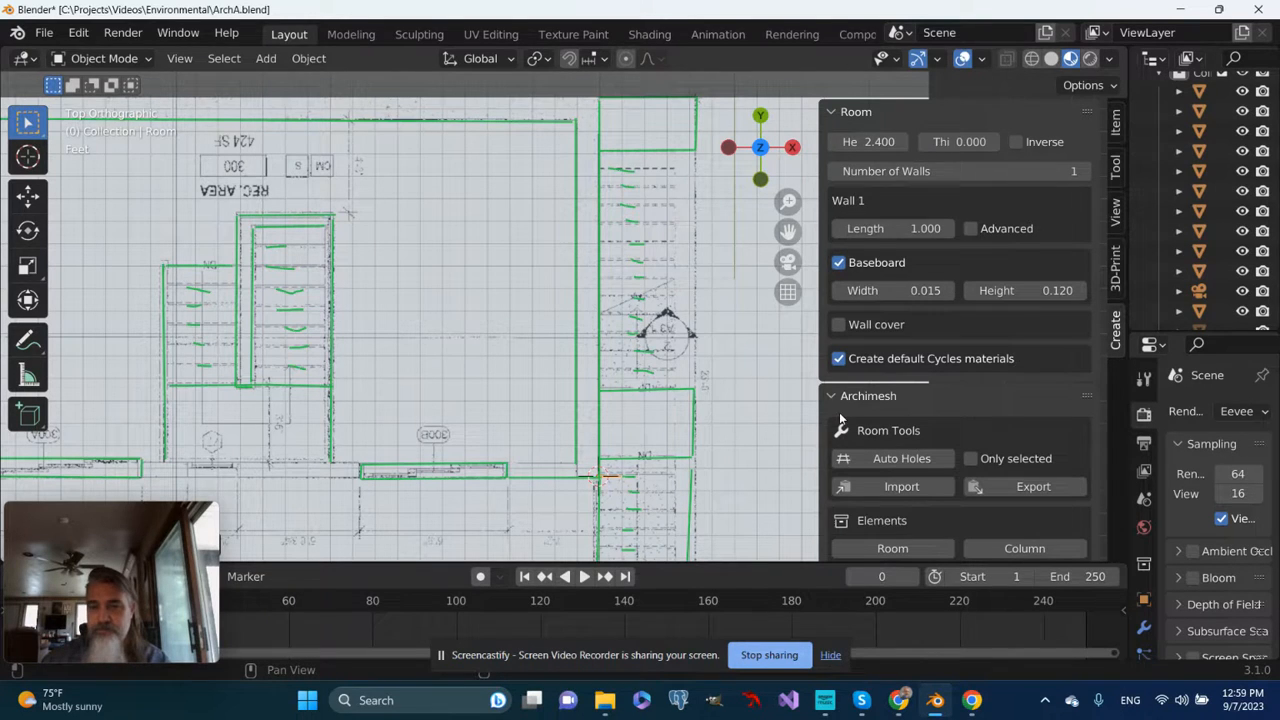
pyautogui.click(955, 171)
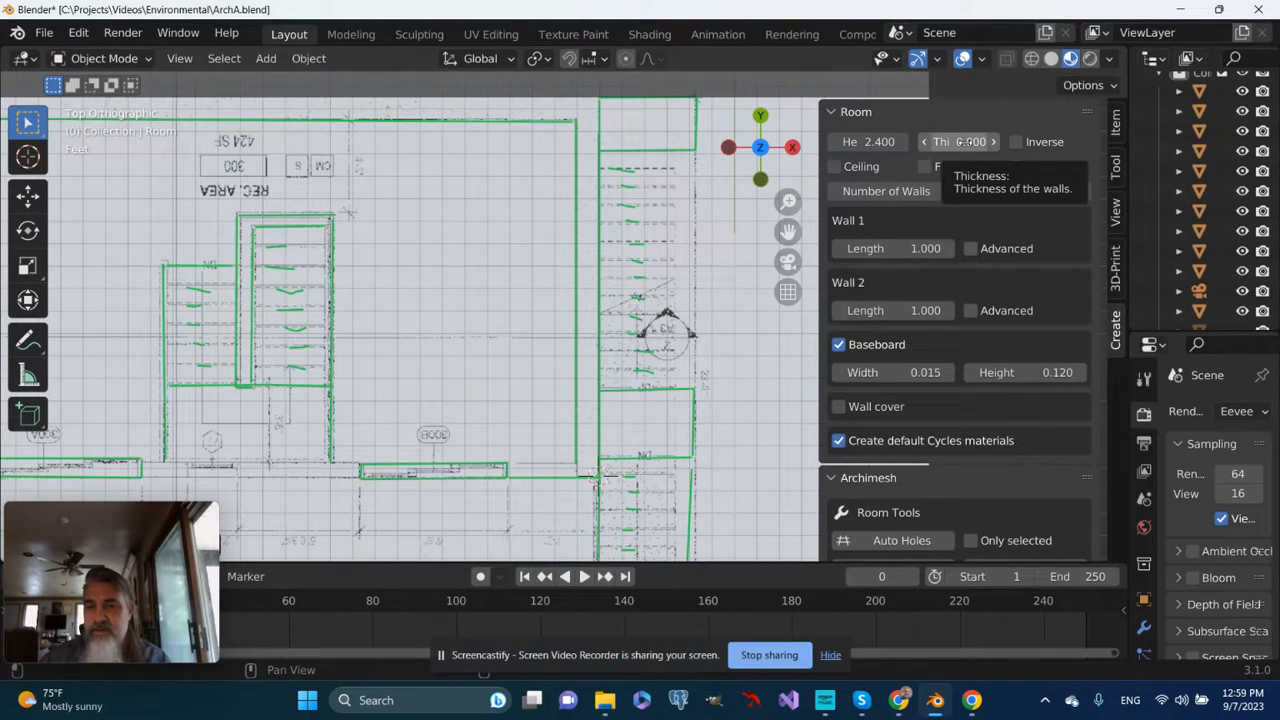
pyautogui.click(924, 141)
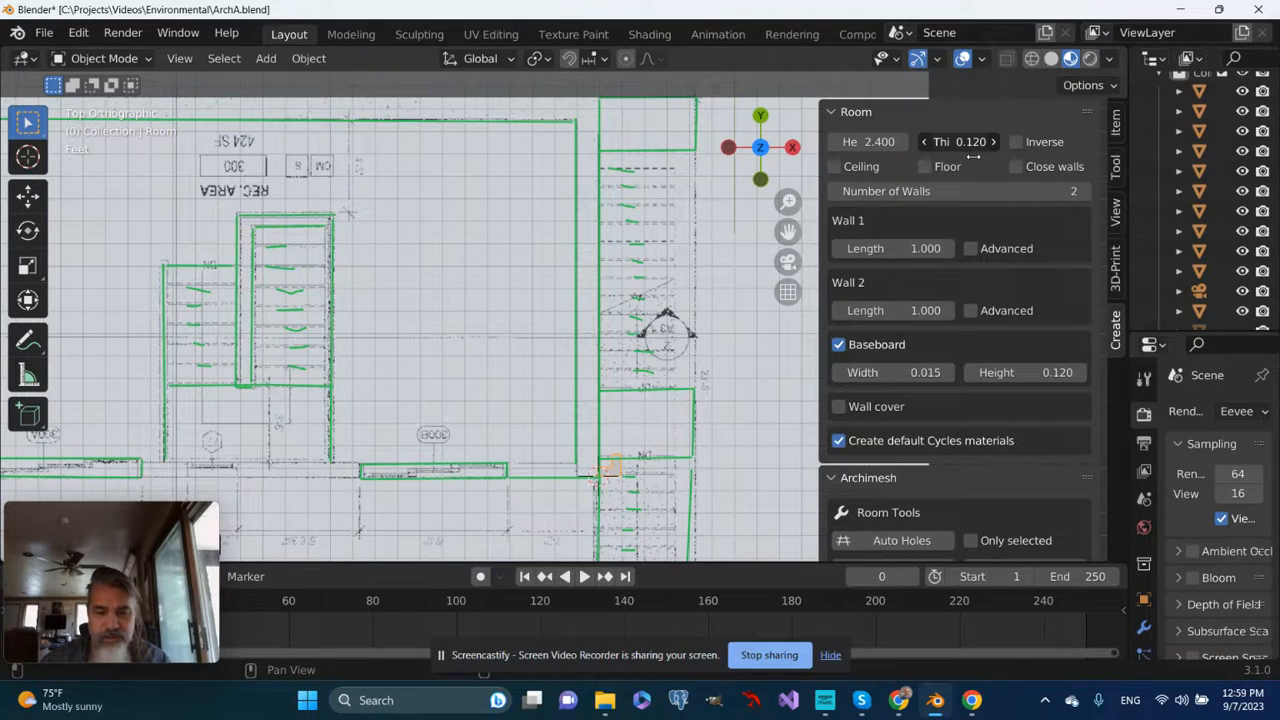
pyautogui.click(960, 141)
pyautogui.write('0.180')
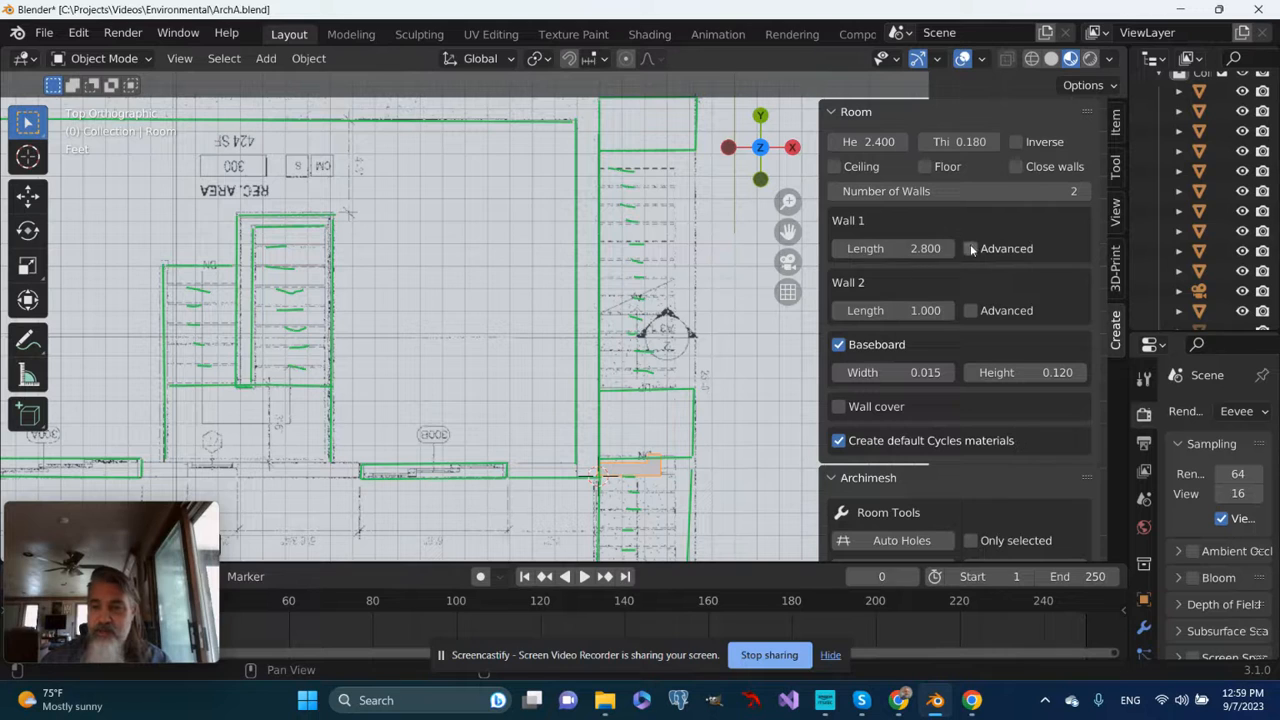
# Enable Advanced options for Wall 1 and Wall 2 so their angles become editable
pyautogui.click(970, 248)
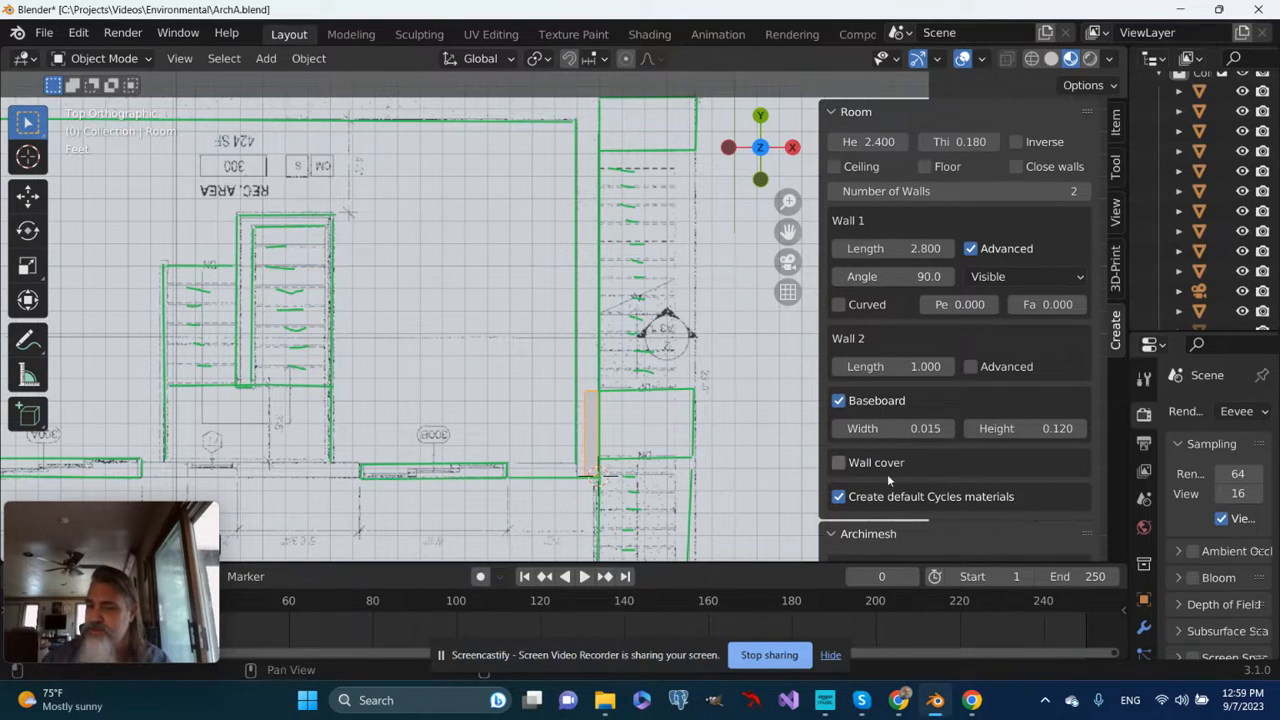
pyautogui.moveTo(937, 389)
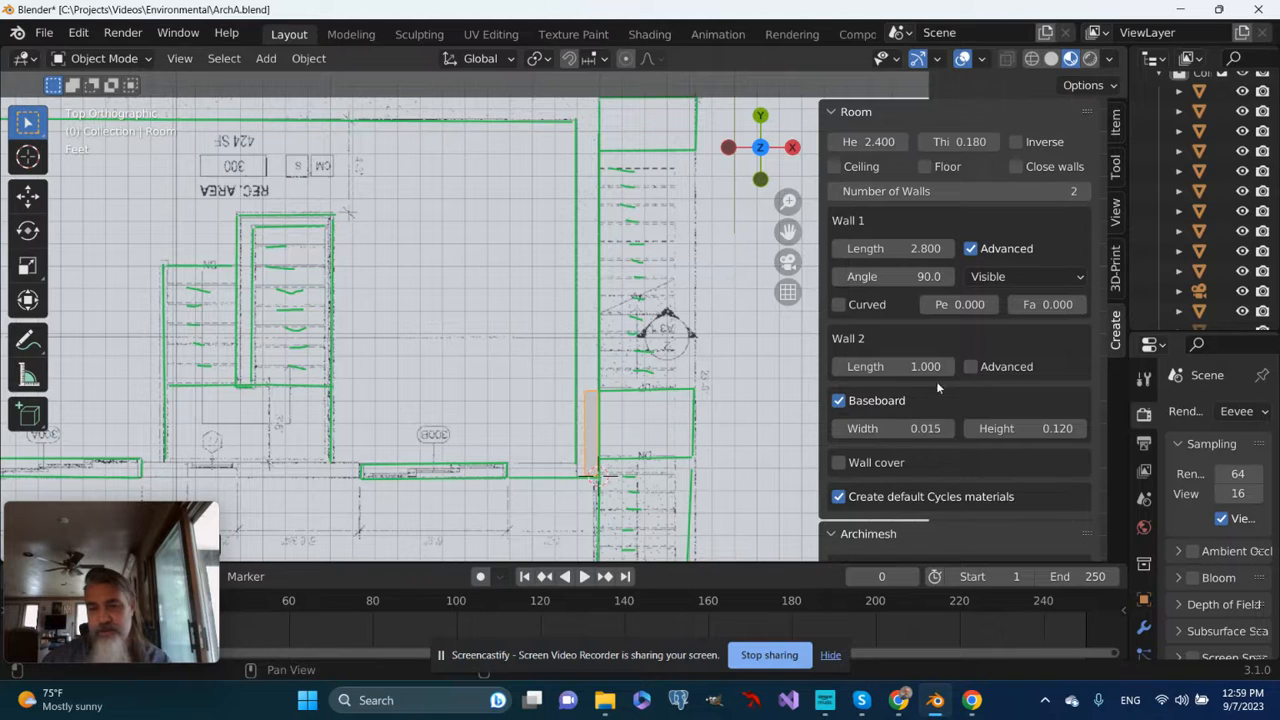
pyautogui.click(969, 366)
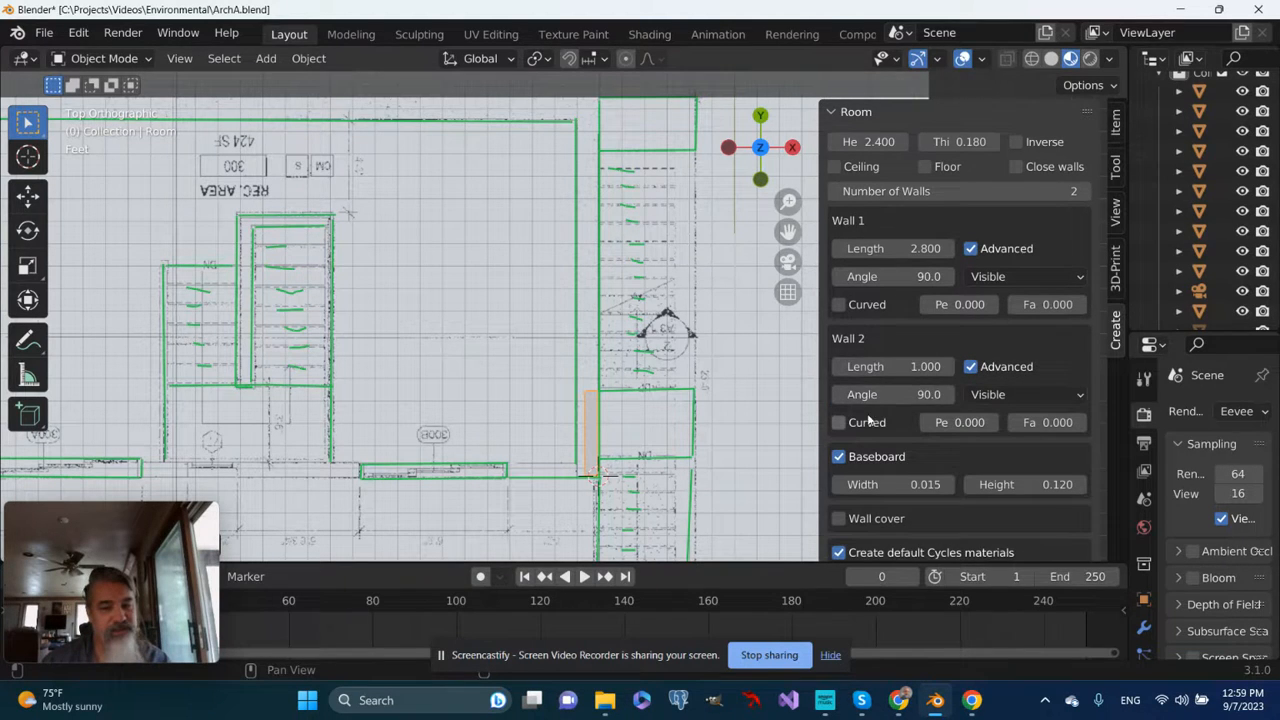
pyautogui.moveTo(893, 394)
pyautogui.write('180')
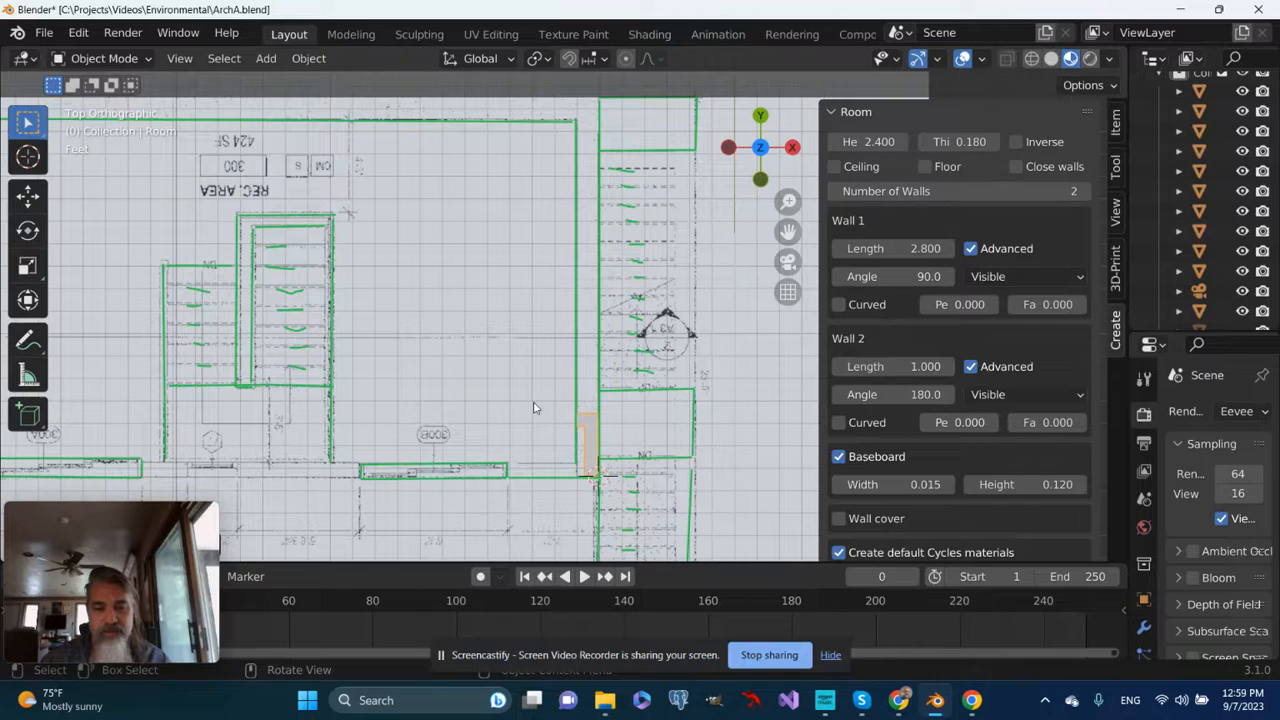
pyautogui.moveTo(630, 441)
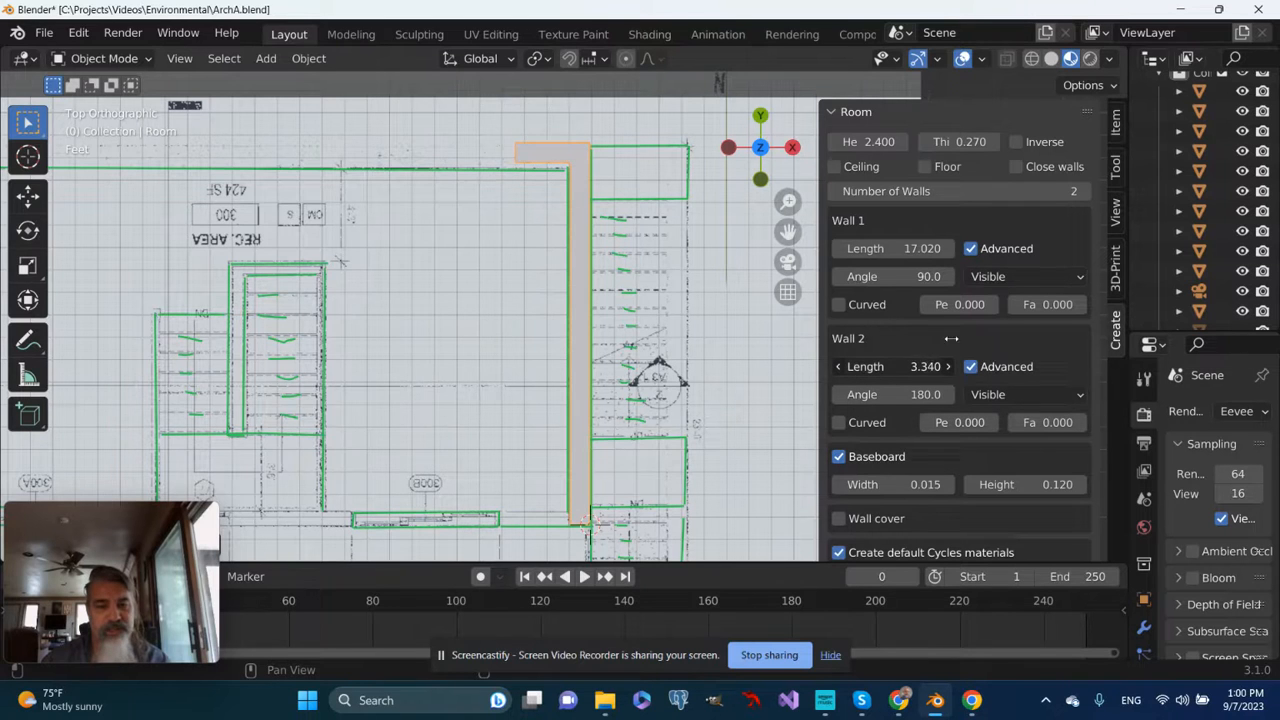
# Adjust Wall 2 length toward the plan's edge, entering 42.400
pyautogui.click(922, 366)
pyautogui.write('80.230')
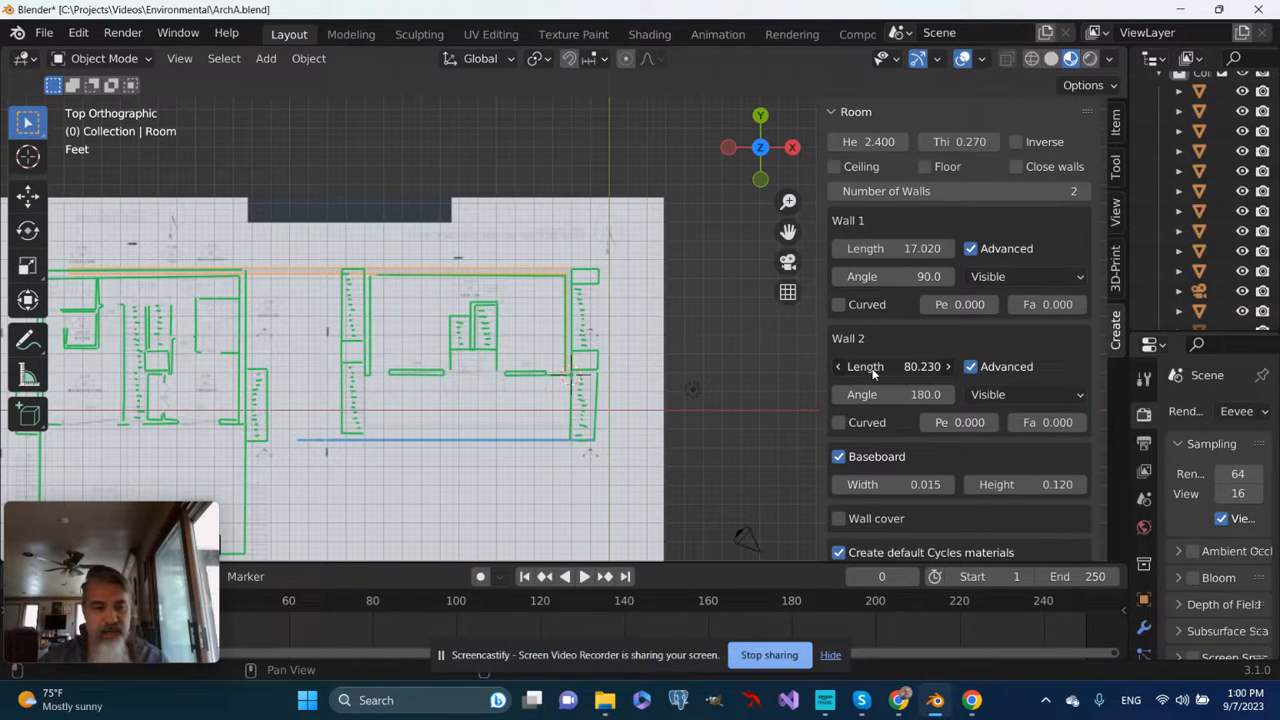
pyautogui.moveTo(900, 366); pyautogui.dragTo(880, 366)
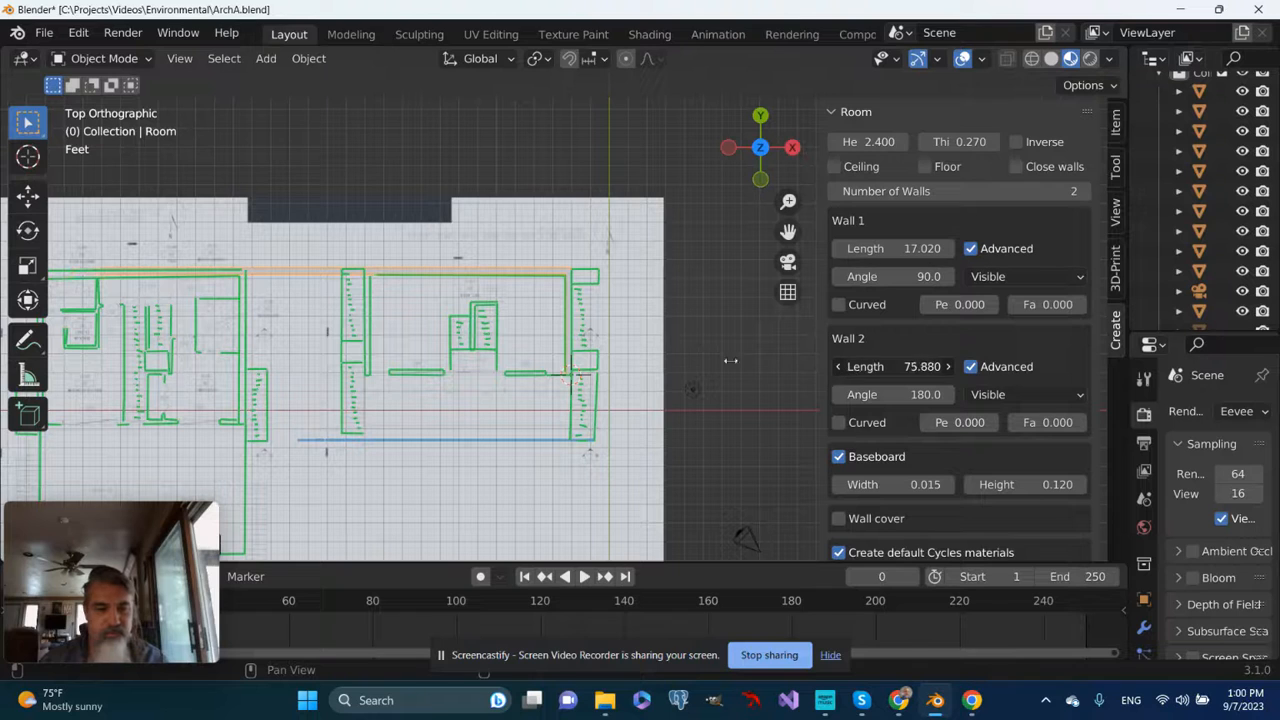
pyautogui.write('42.400')
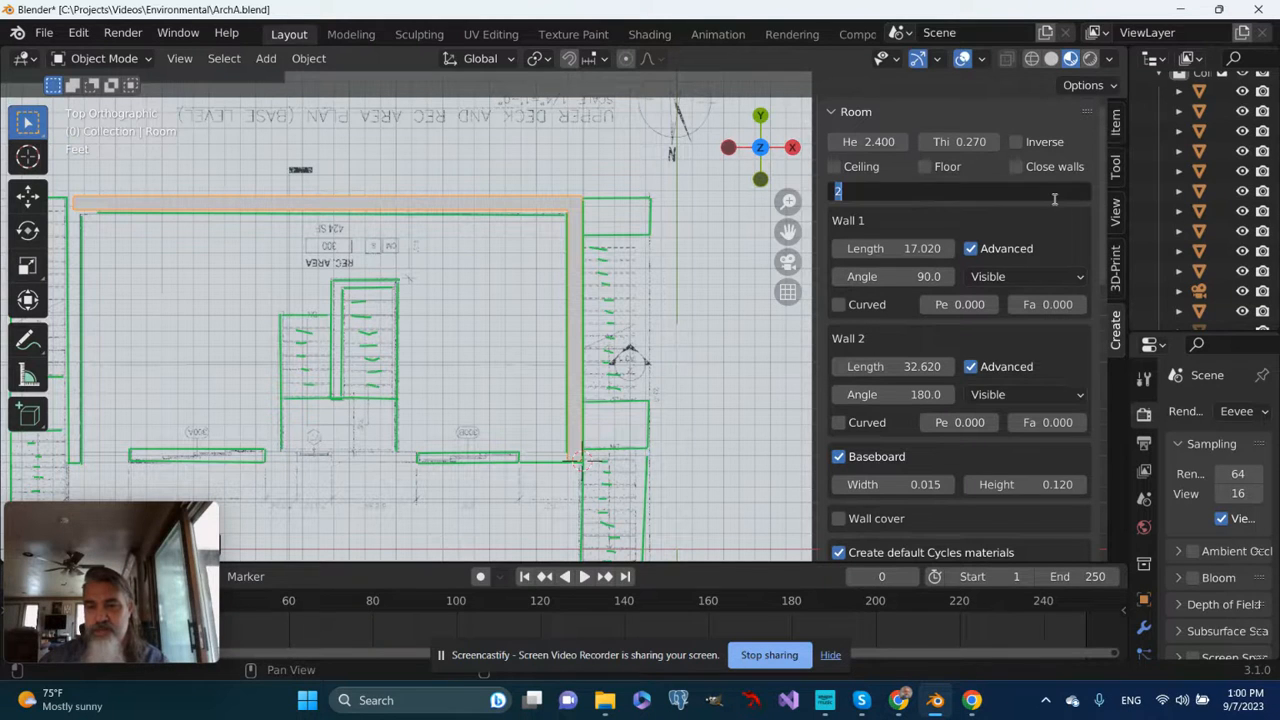
# Raise the room's Number of Walls to 4
pyautogui.write('4')
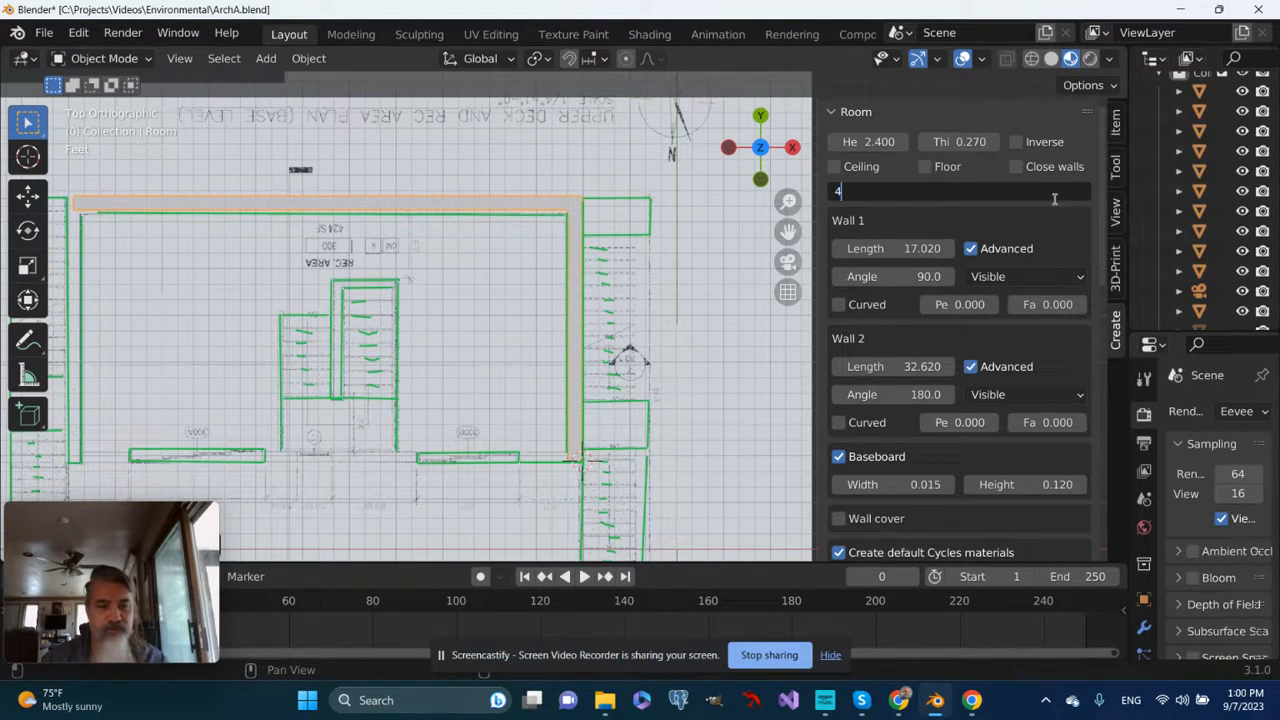
pyautogui.press('Return')
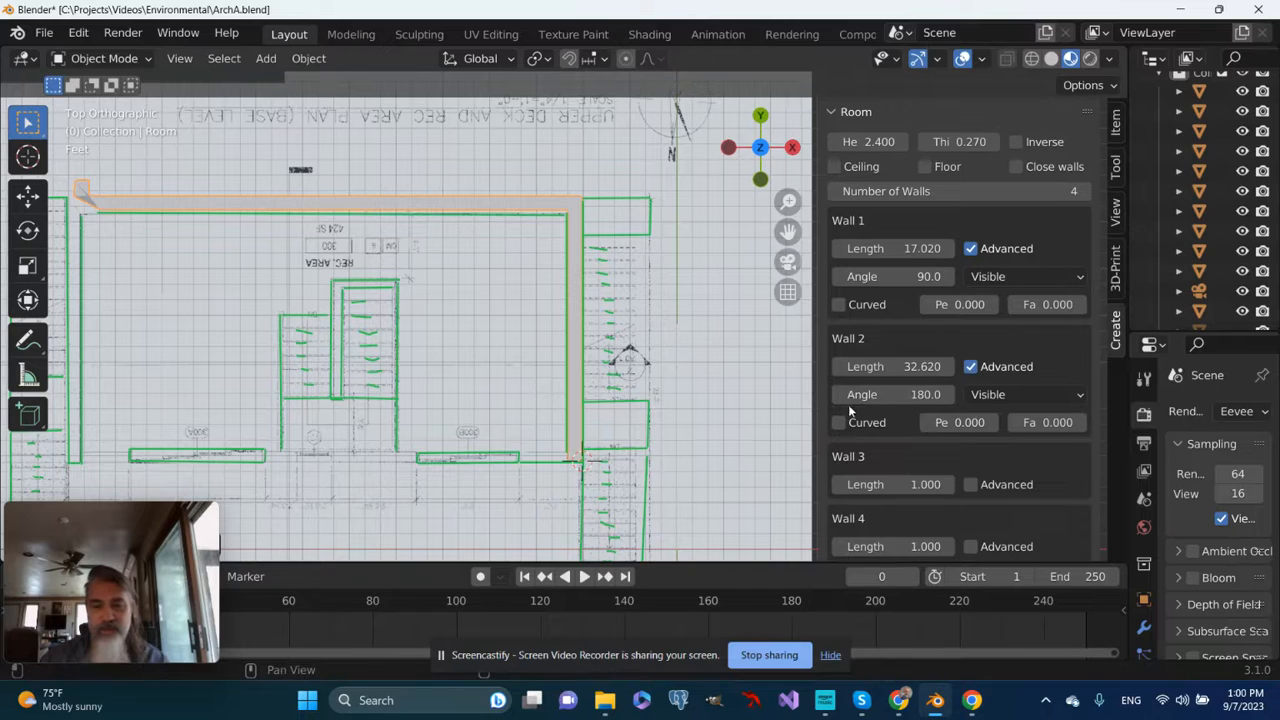
pyautogui.scroll(-3)
pyautogui.write('14.410')
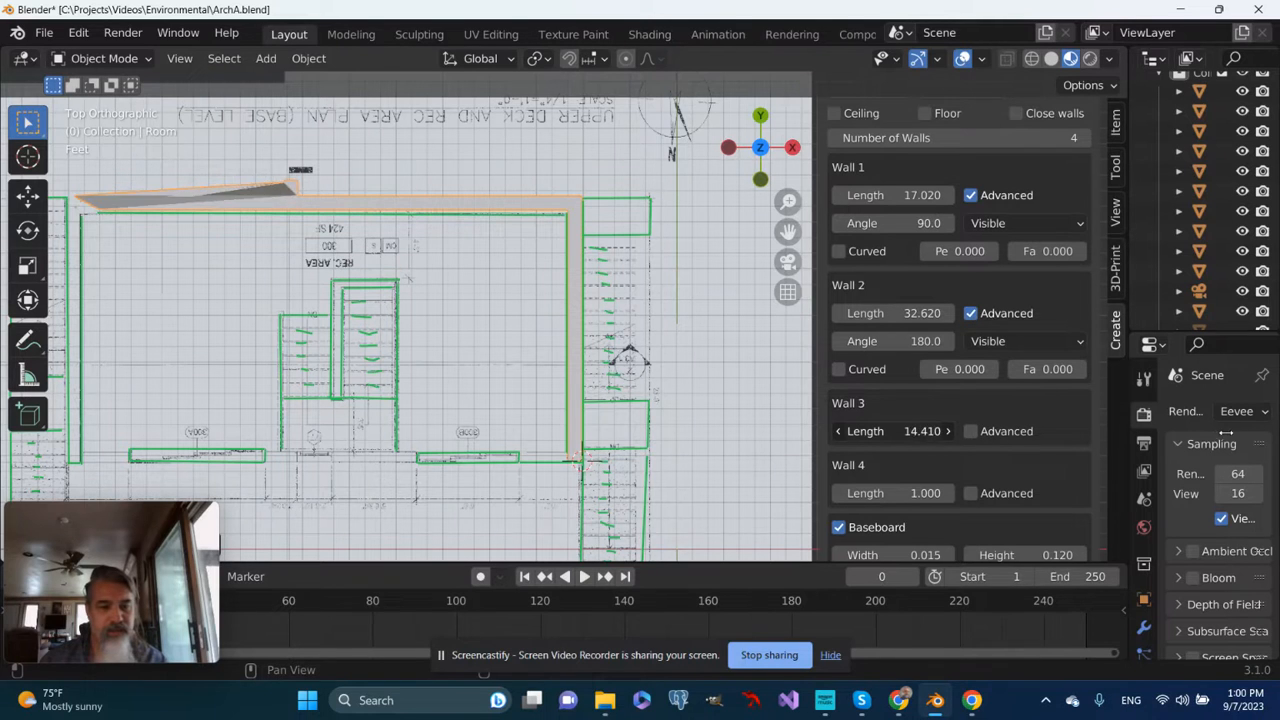
# Set Wall 3 length to 14.41 and its angle to -90 degrees
pyautogui.click(838, 431)
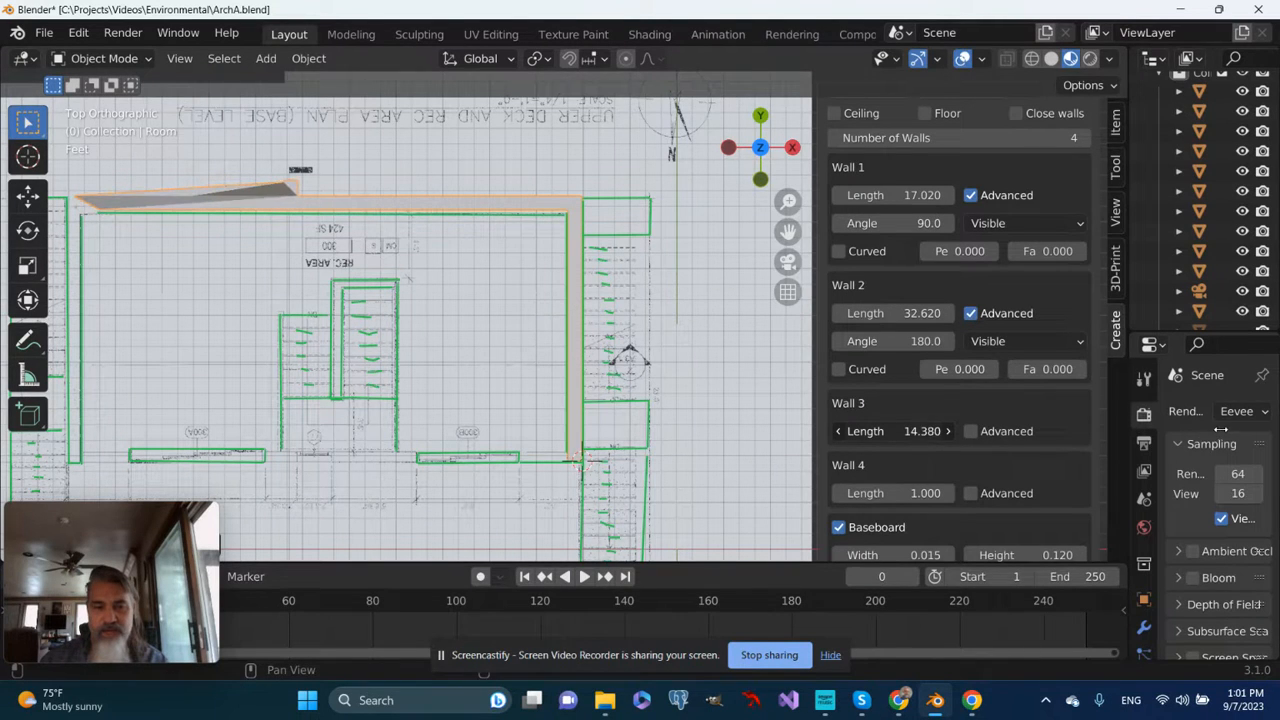
pyautogui.click(970, 431)
pyautogui.write('-90')
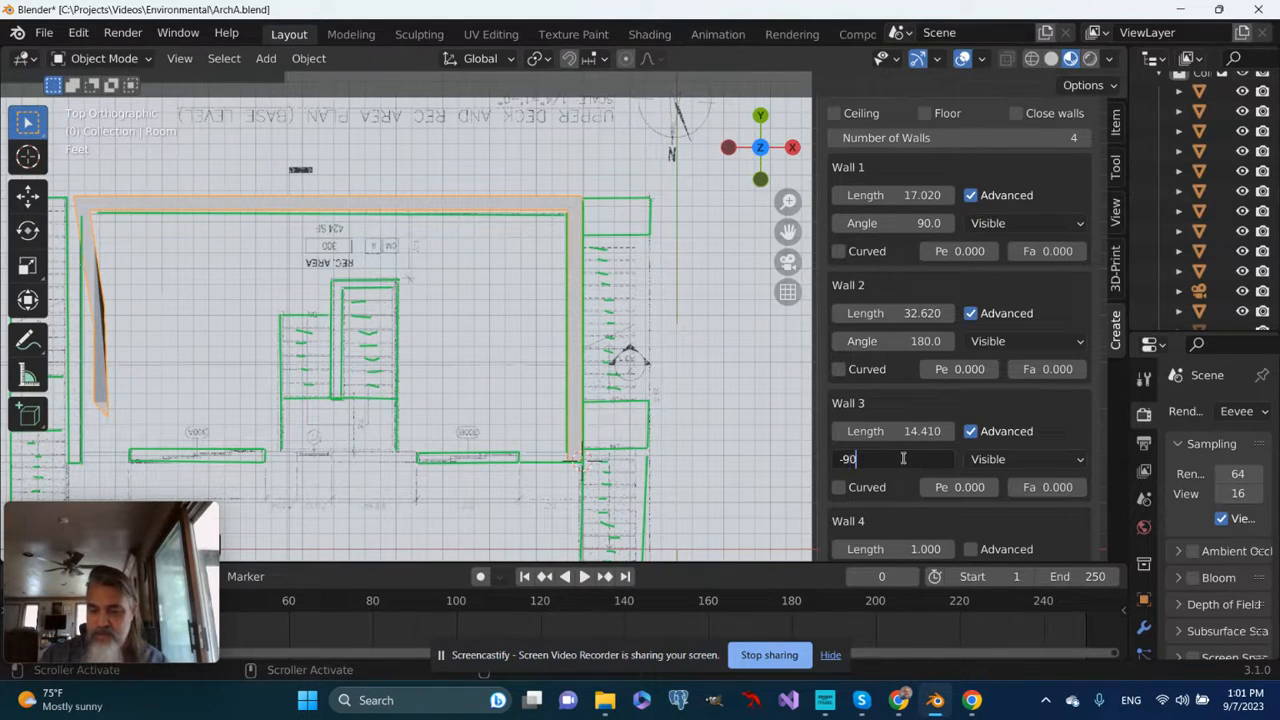
pyautogui.press('Return')
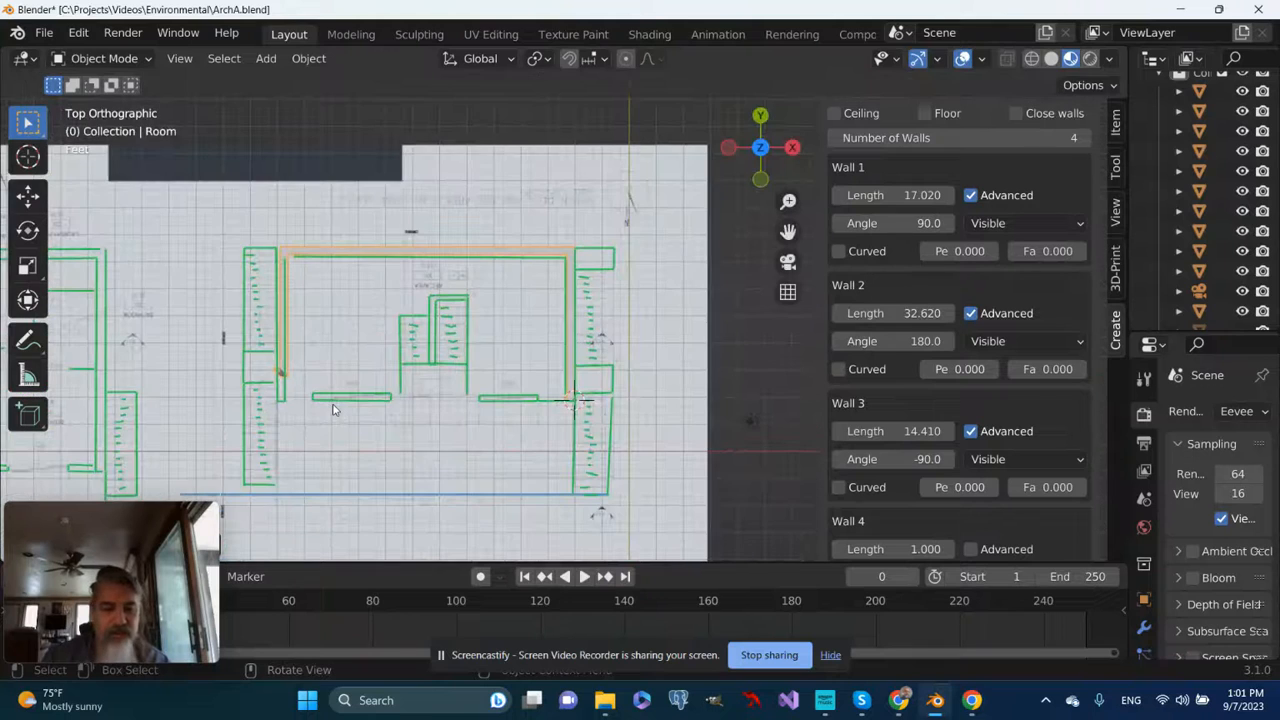
# Edit Wall 4 to 31.57 long at 0 degrees, closing the room's bottom edge
pyautogui.scroll(-3)
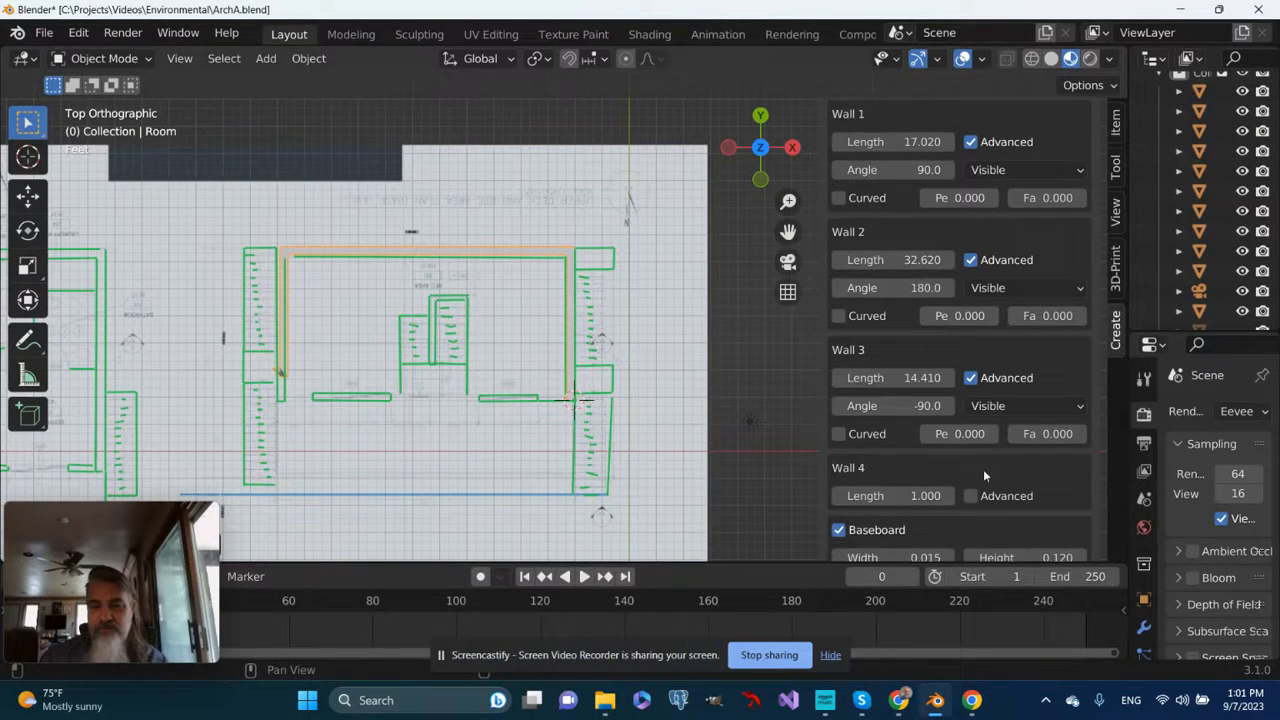
pyautogui.scroll(-3)
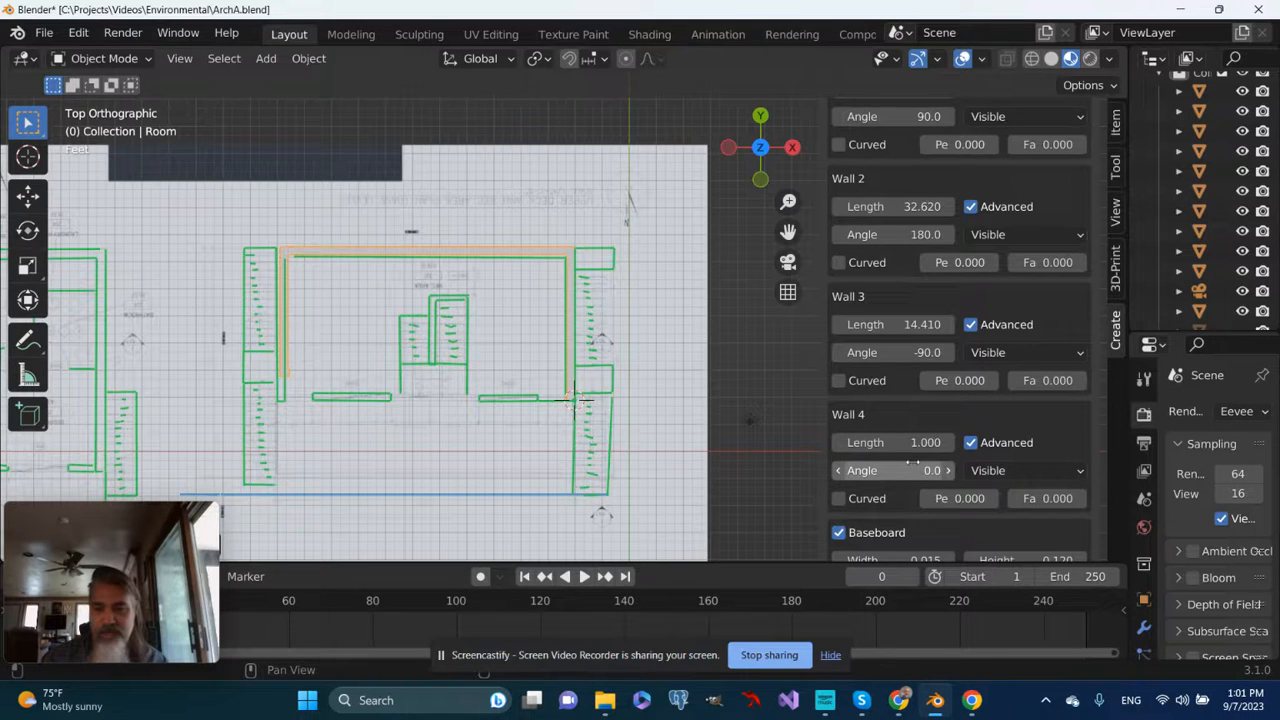
pyautogui.click(924, 442)
pyautogui.write('31.570')
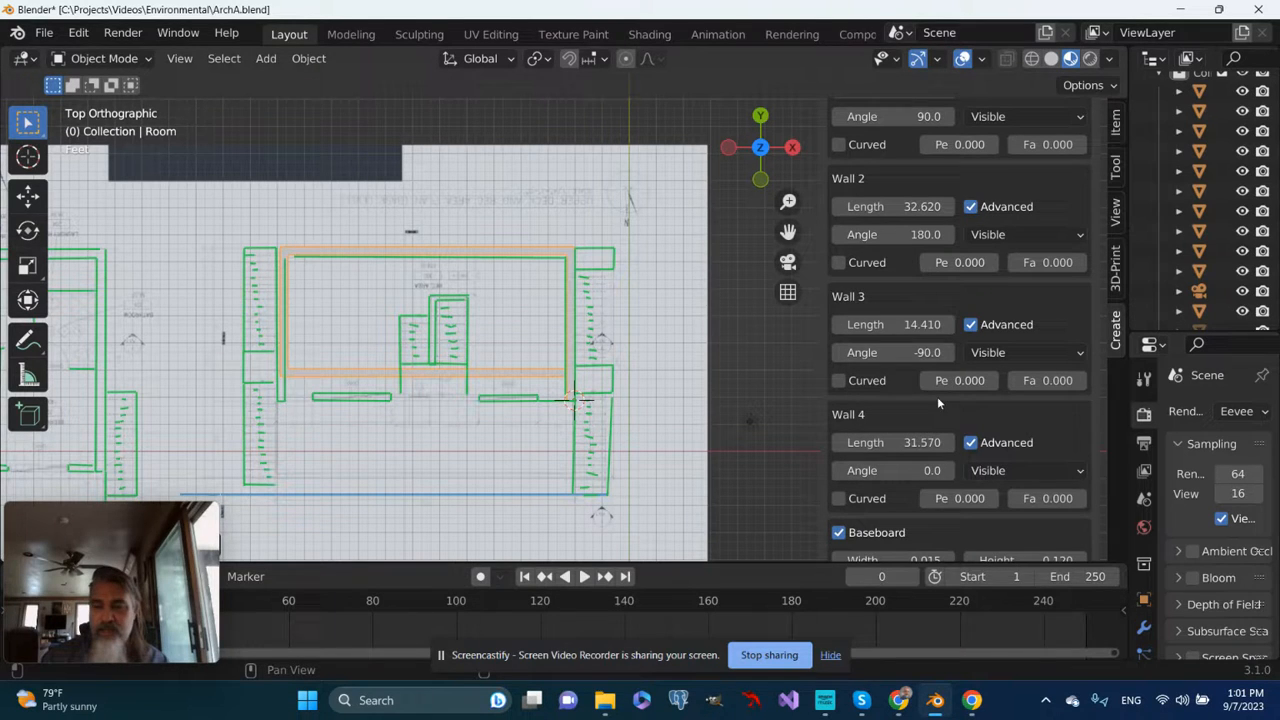
pyautogui.moveTo(890, 324)
pyautogui.write('16.900')
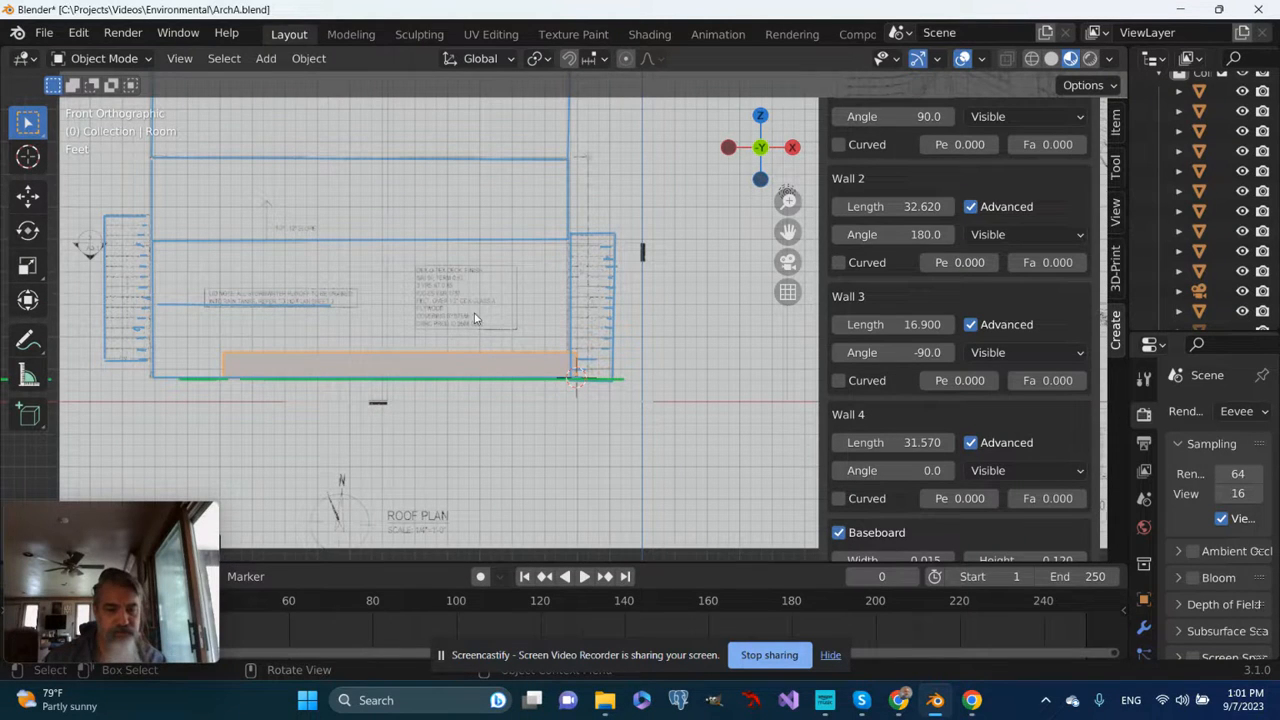
pyautogui.moveTo(212, 406)
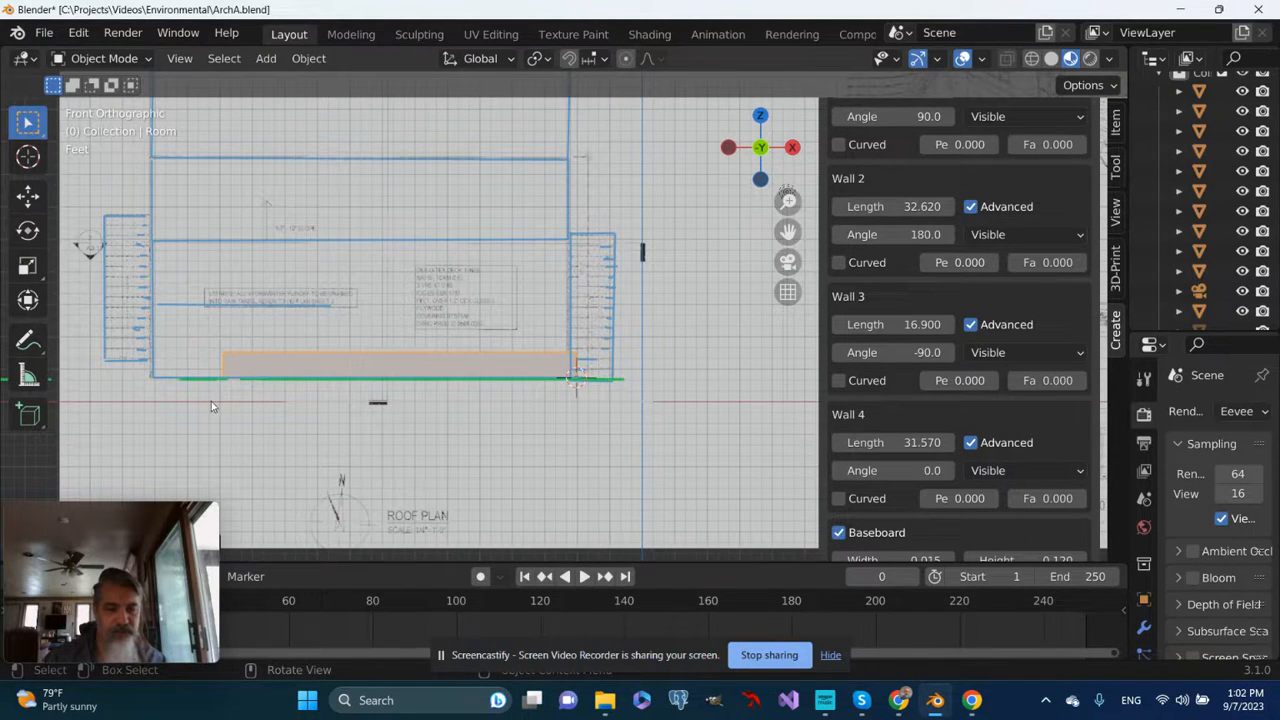
pyautogui.moveTo(153, 390)
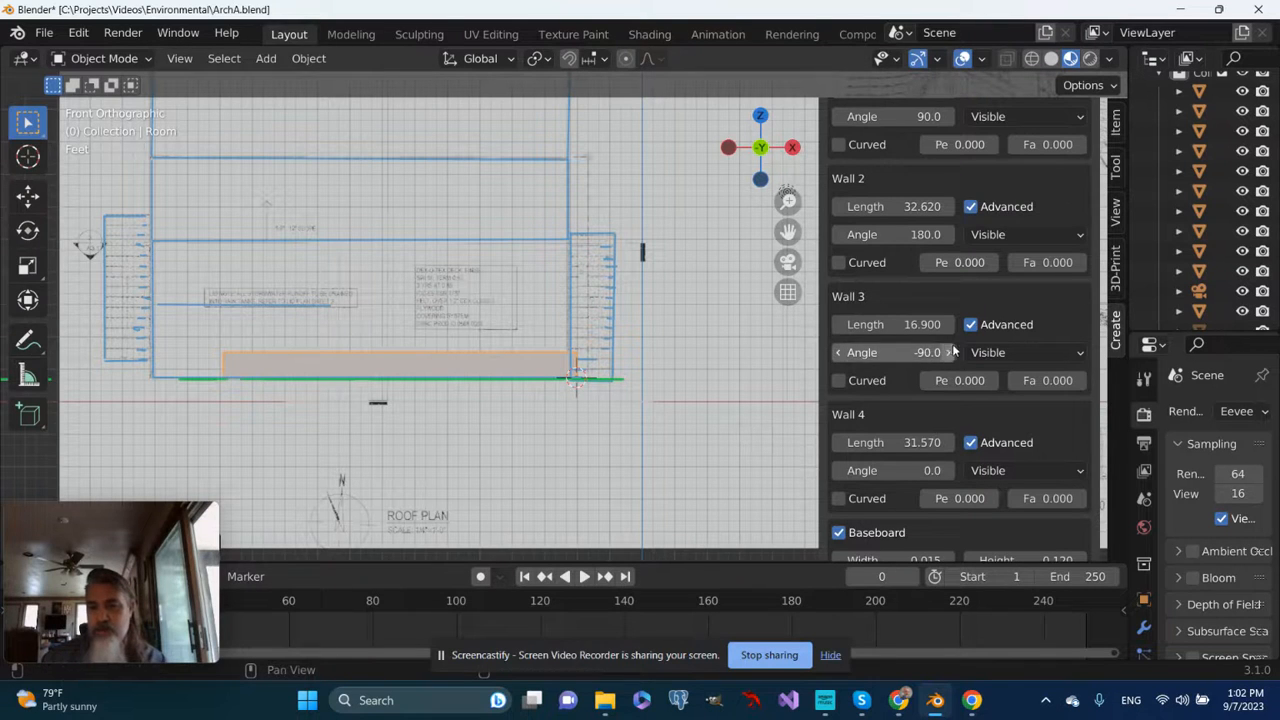
# Raise the room's wall height to 6.48
pyautogui.scroll(3)
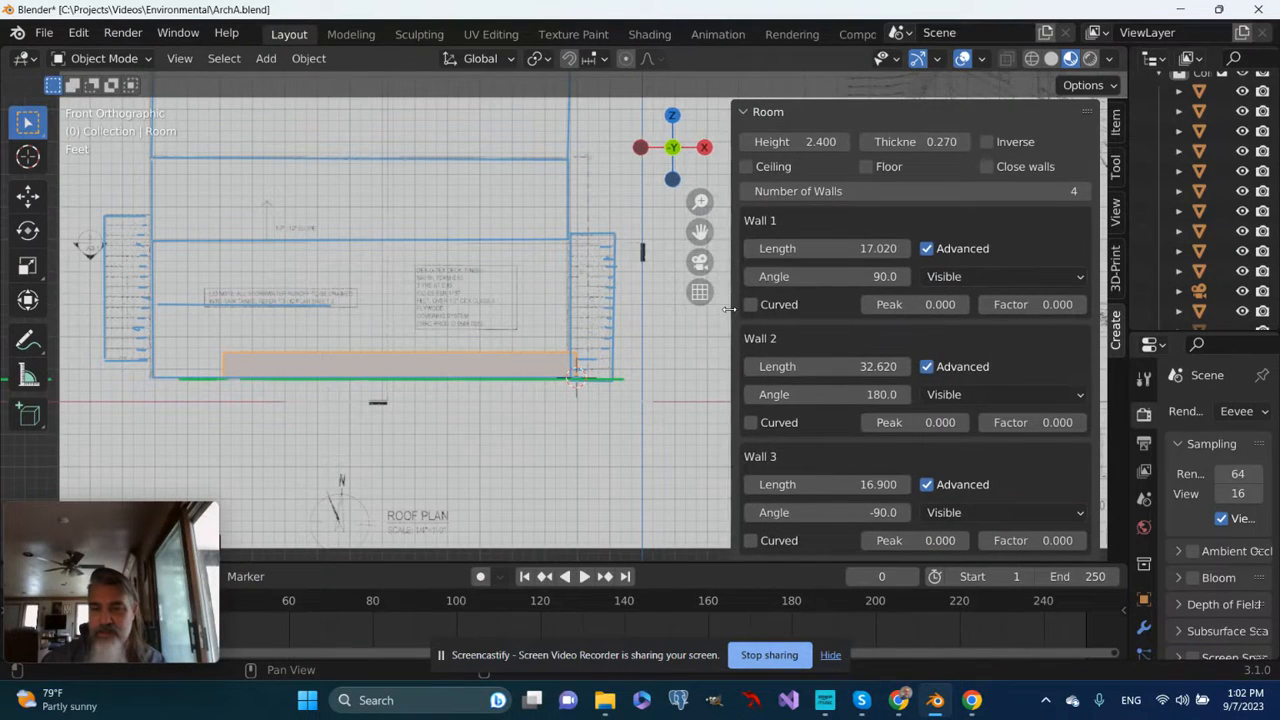
pyautogui.moveTo(880, 230)
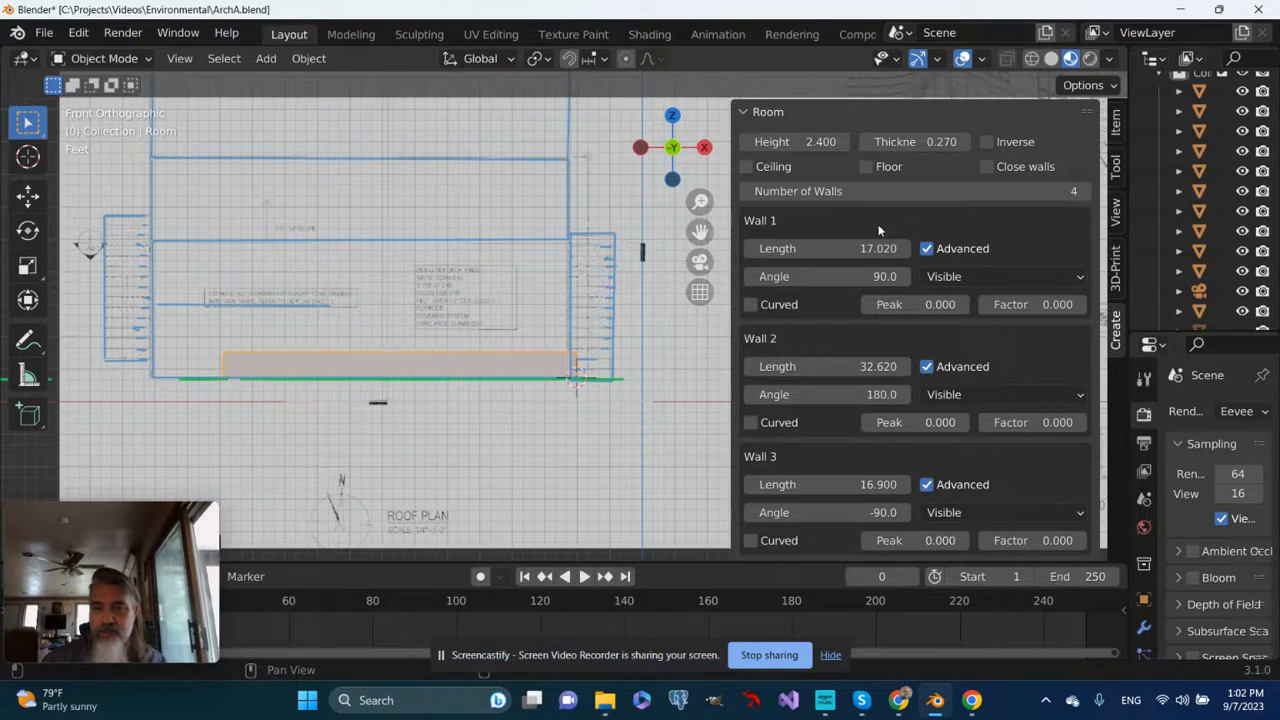
pyautogui.moveTo(938, 221)
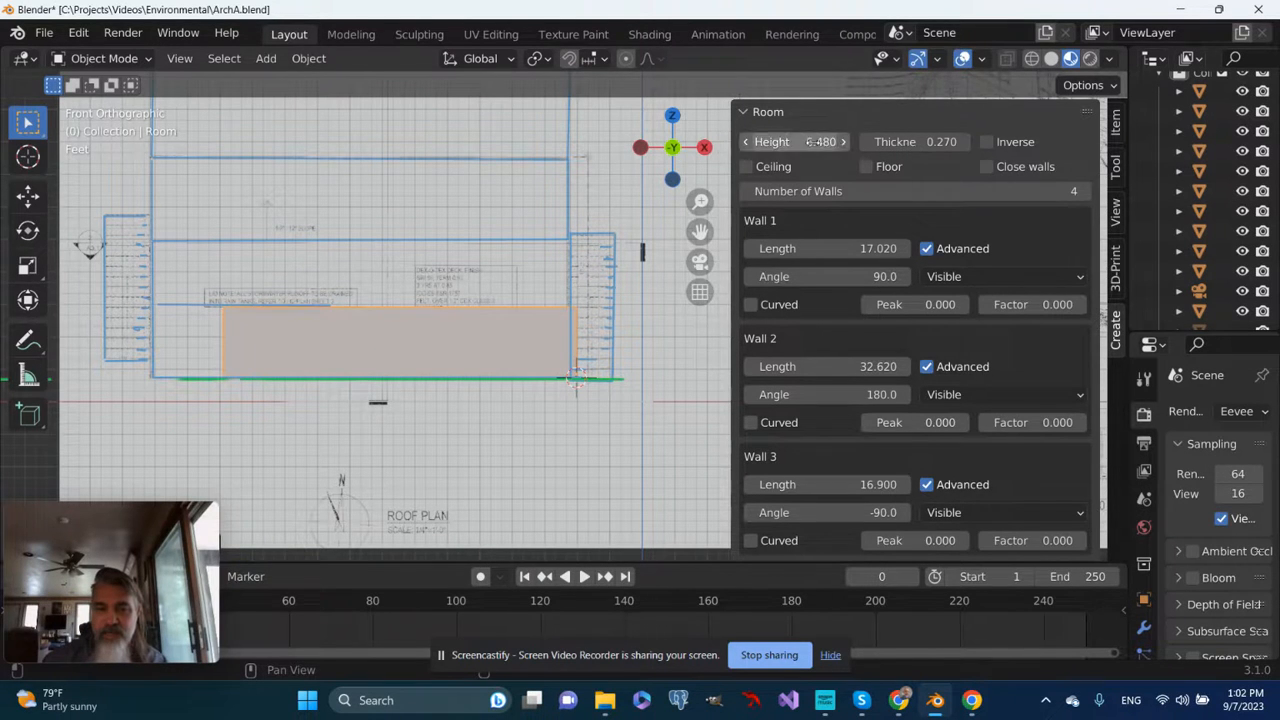
pyautogui.moveTo(400, 300); pyautogui.dragTo(445, 470)
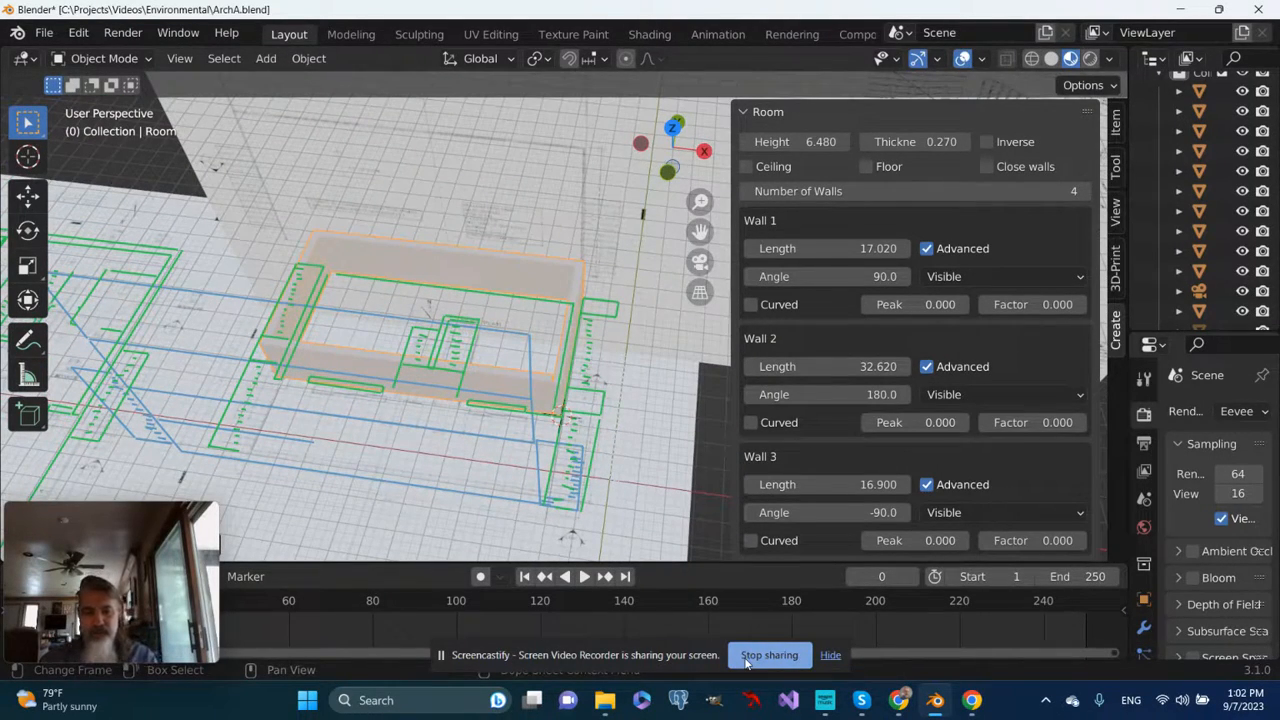
# Enable the Ceiling option so the room gets a ceiling
pyautogui.click(746, 167)
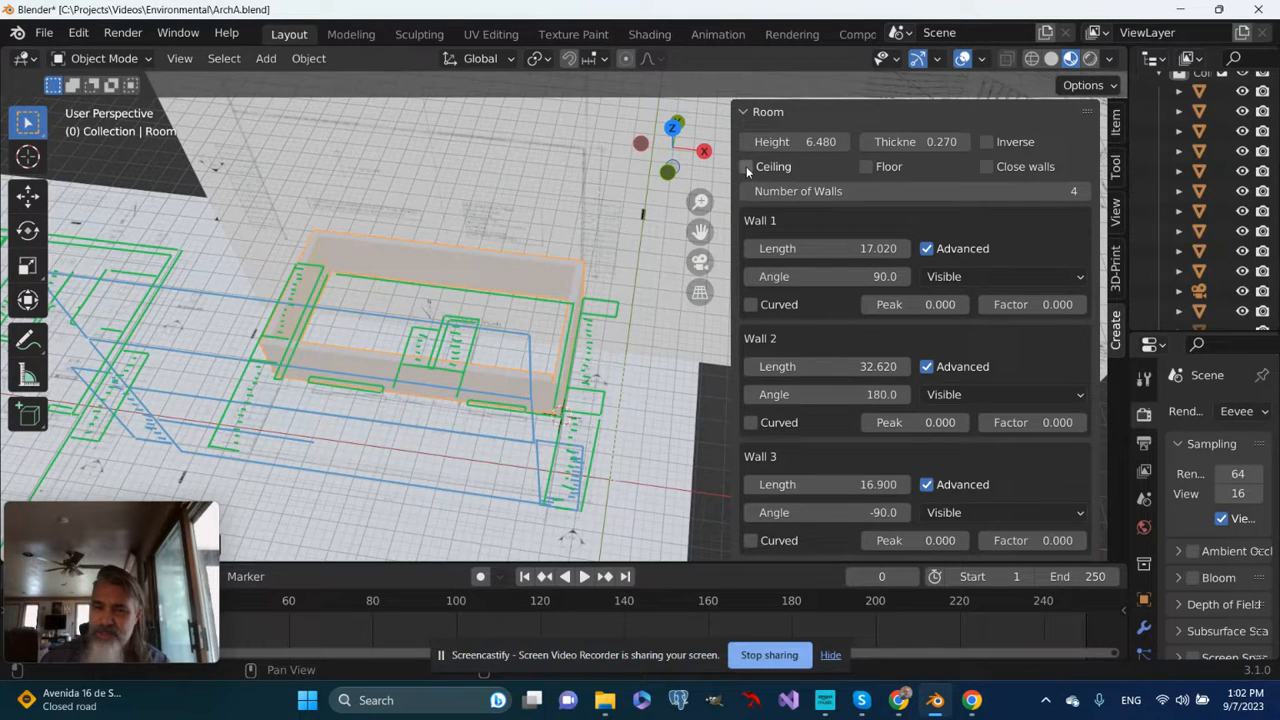
pyautogui.click(746, 166)
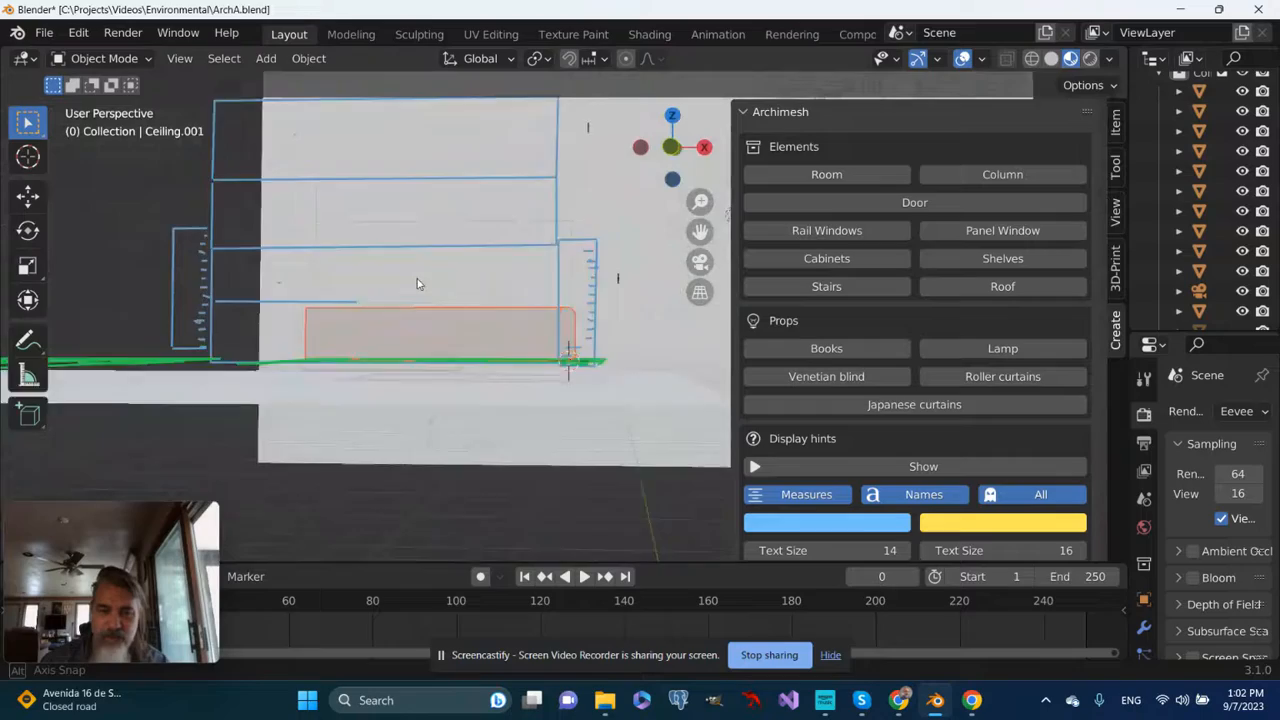
# Orbit around the room to inspect the new ceiling from several sides
pyautogui.moveTo(450, 300); pyautogui.dragTo(557, 417)
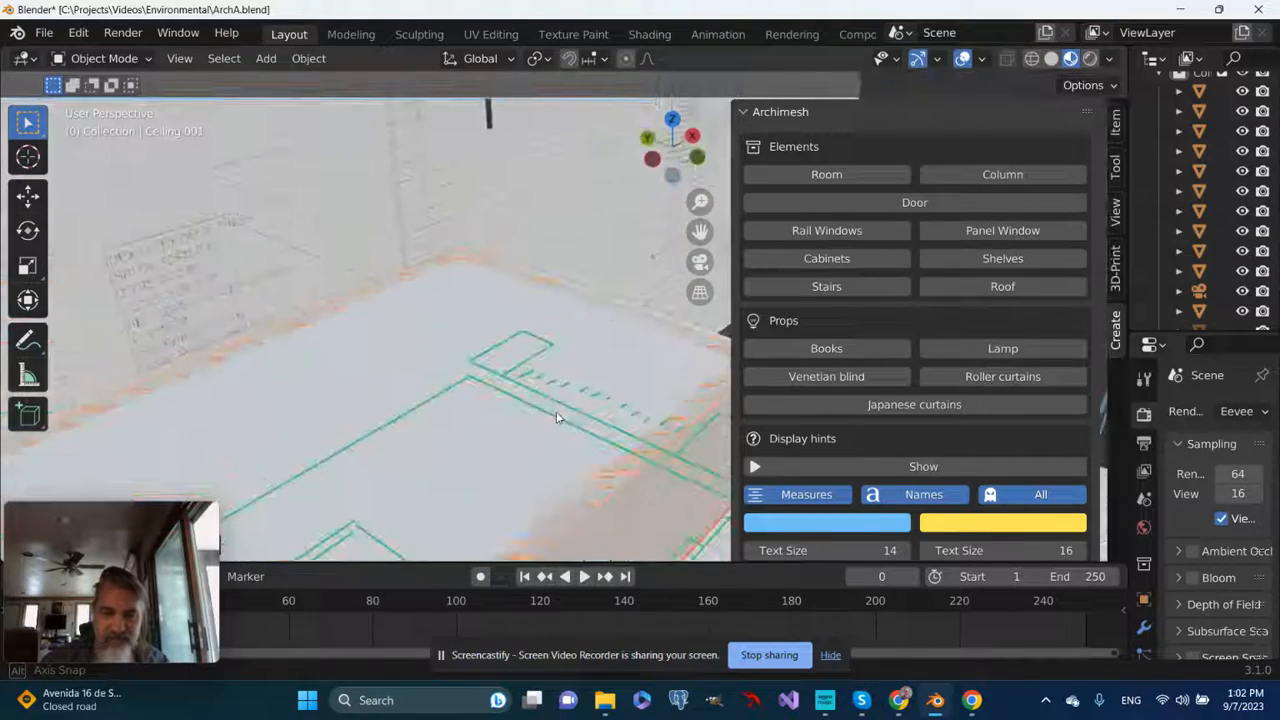
pyautogui.moveTo(557, 418); pyautogui.dragTo(337, 430)
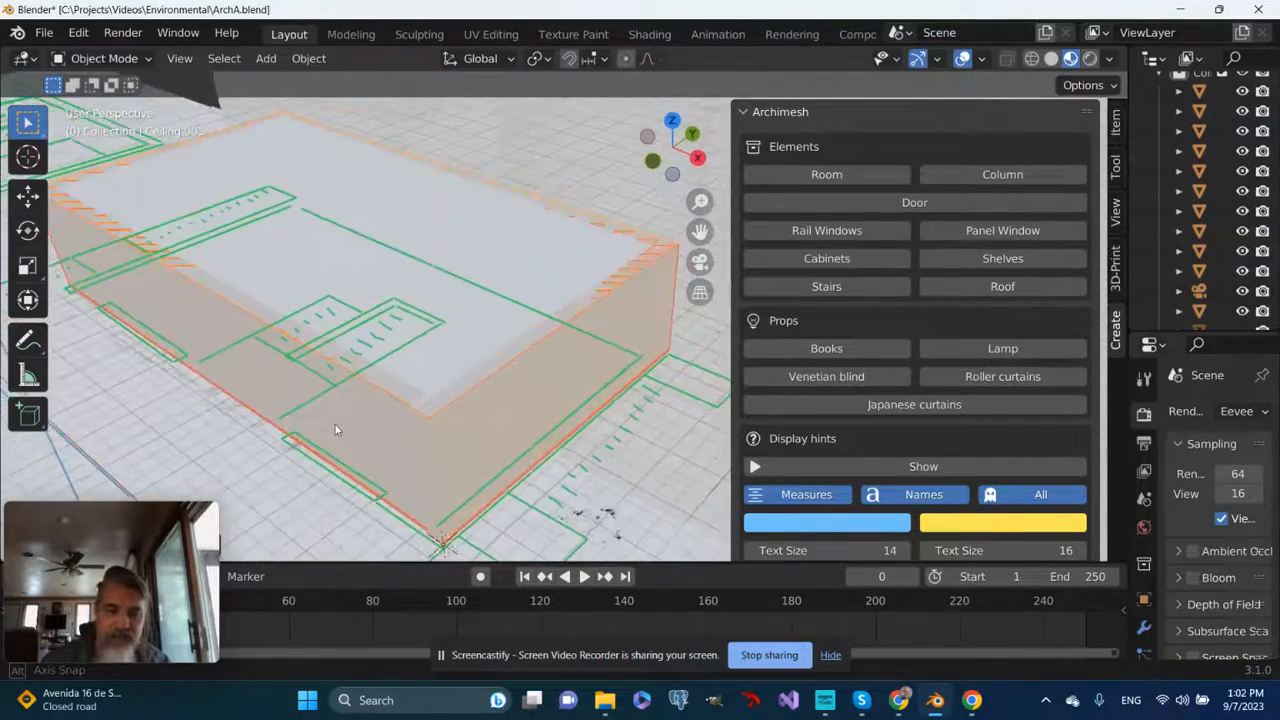
pyautogui.moveTo(335, 430); pyautogui.dragTo(545, 455)
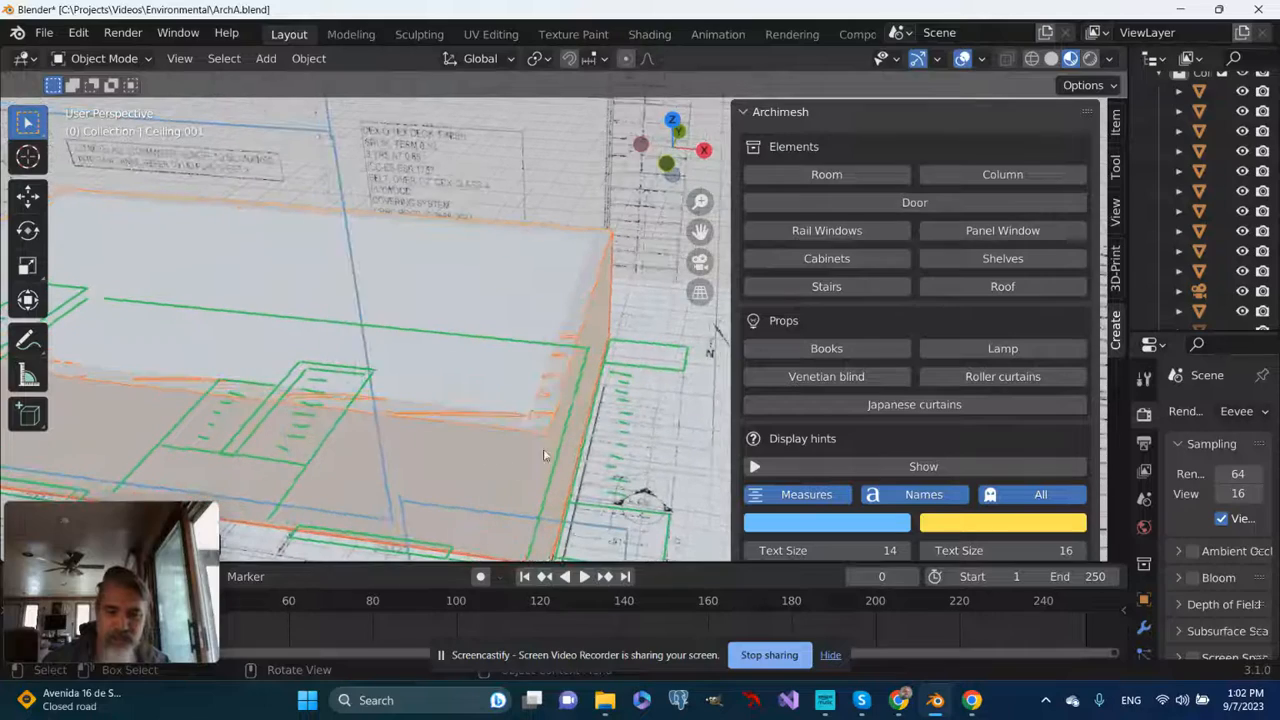
pyautogui.moveTo(545, 455); pyautogui.dragTo(533, 487)
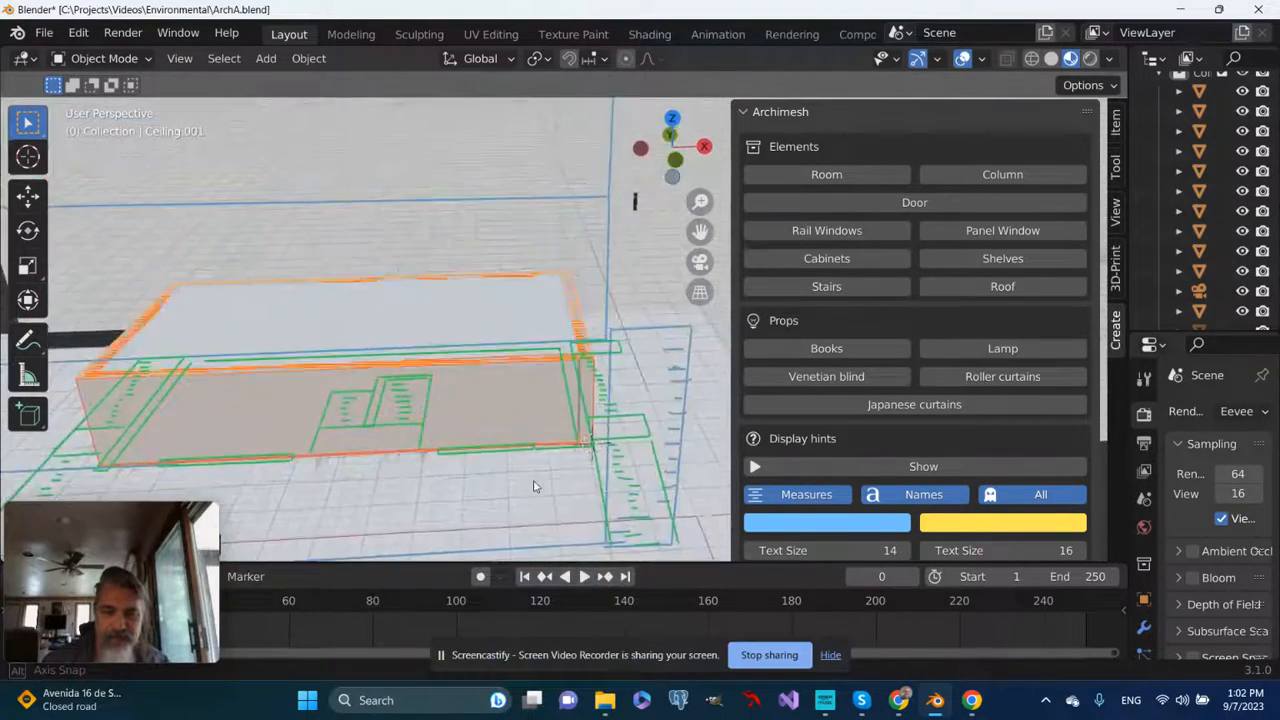